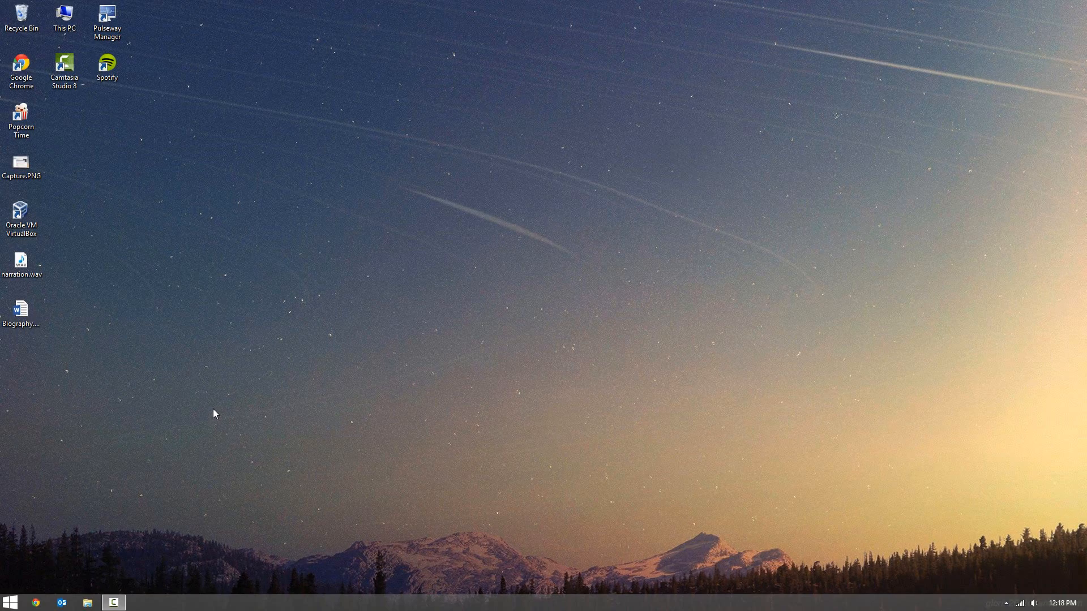
- Open This PC from the desktop to list the drives
{"action": "double_click", "coordinate": [63, 17]}
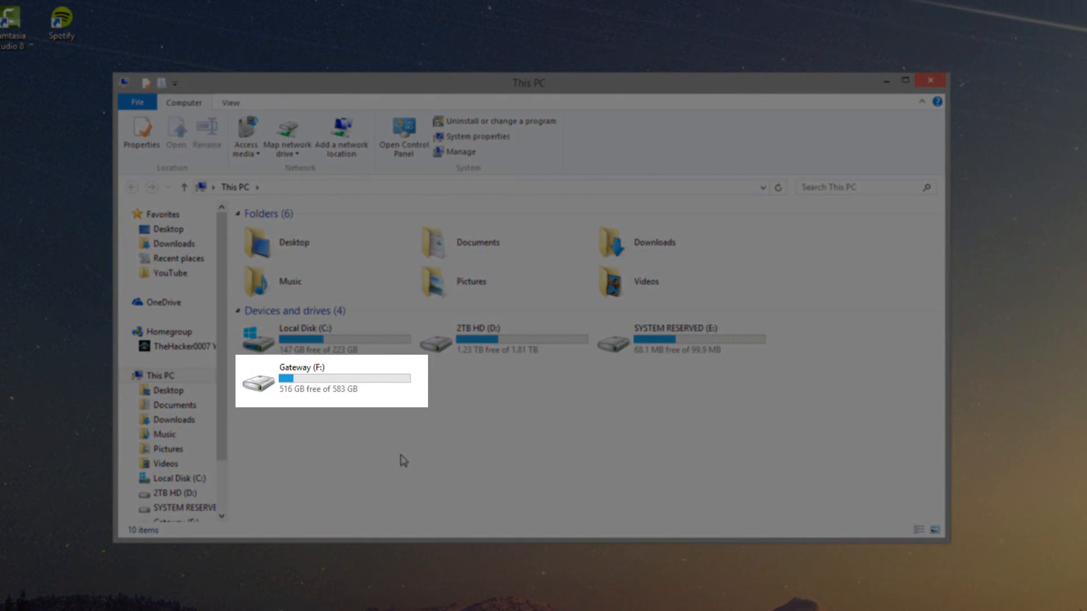
{"action": "mouse_move", "coordinate": [392, 453]}
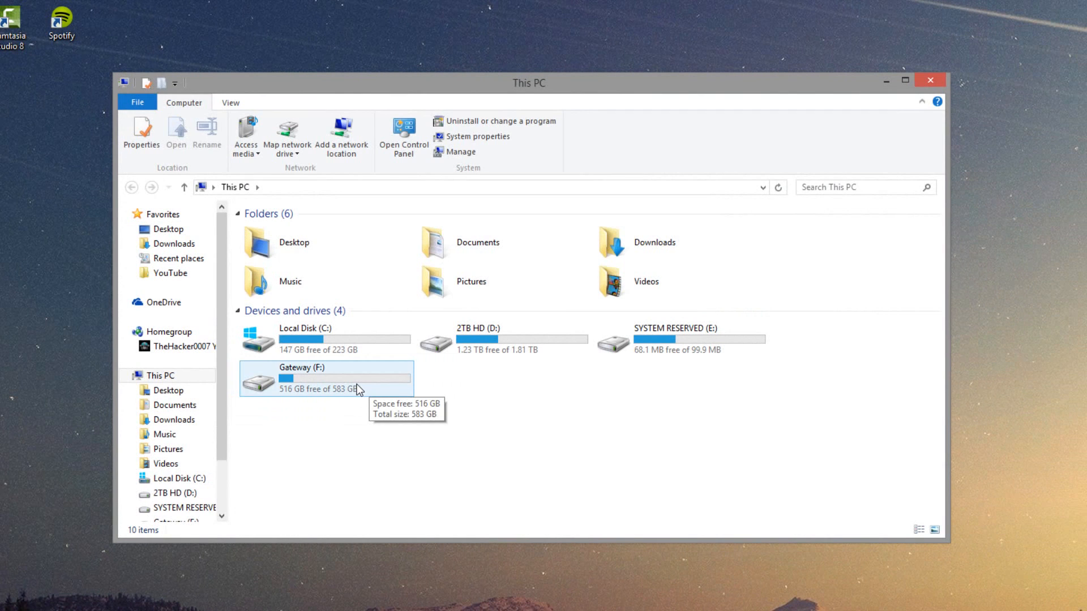
- Open Gateway (F:), glance at Local Disk (C:), then return to Gateway (F:)
{"action": "double_click", "coordinate": [301, 378]}
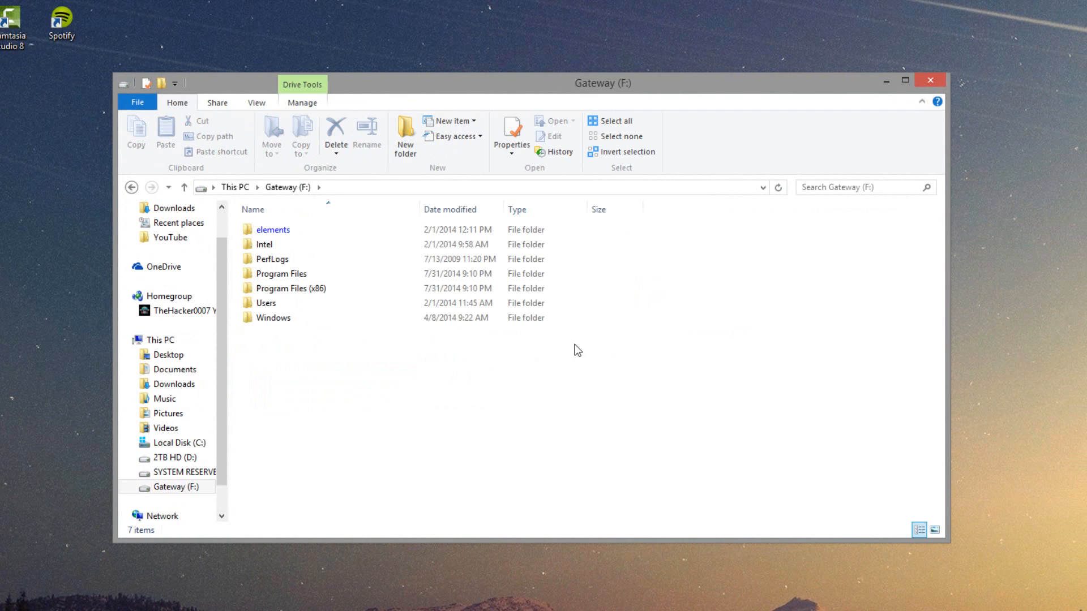
{"action": "mouse_move", "coordinate": [429, 340]}
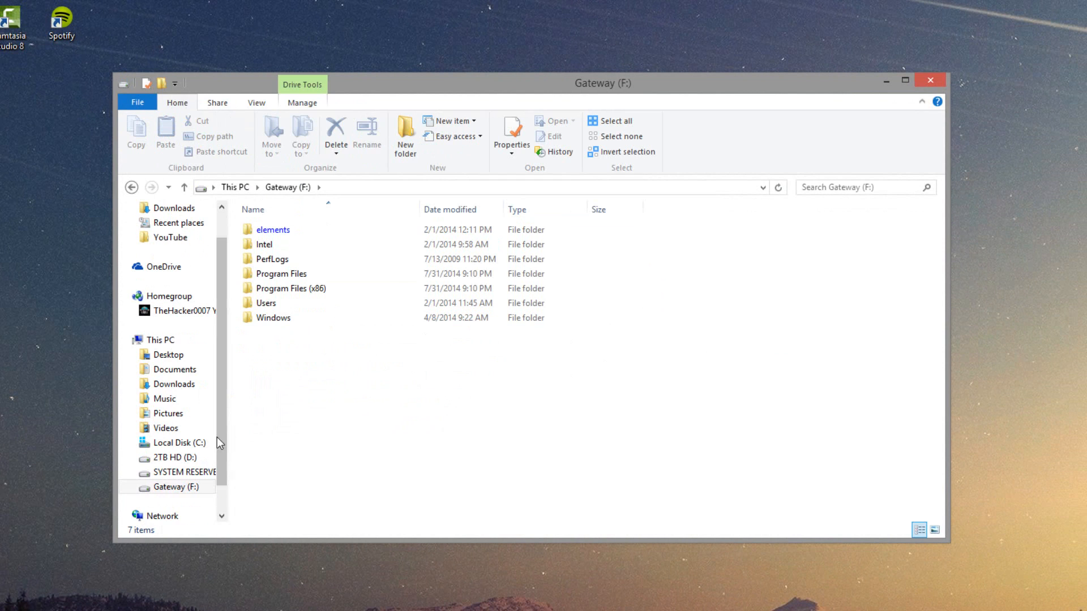
{"action": "left_click", "coordinate": [176, 442]}
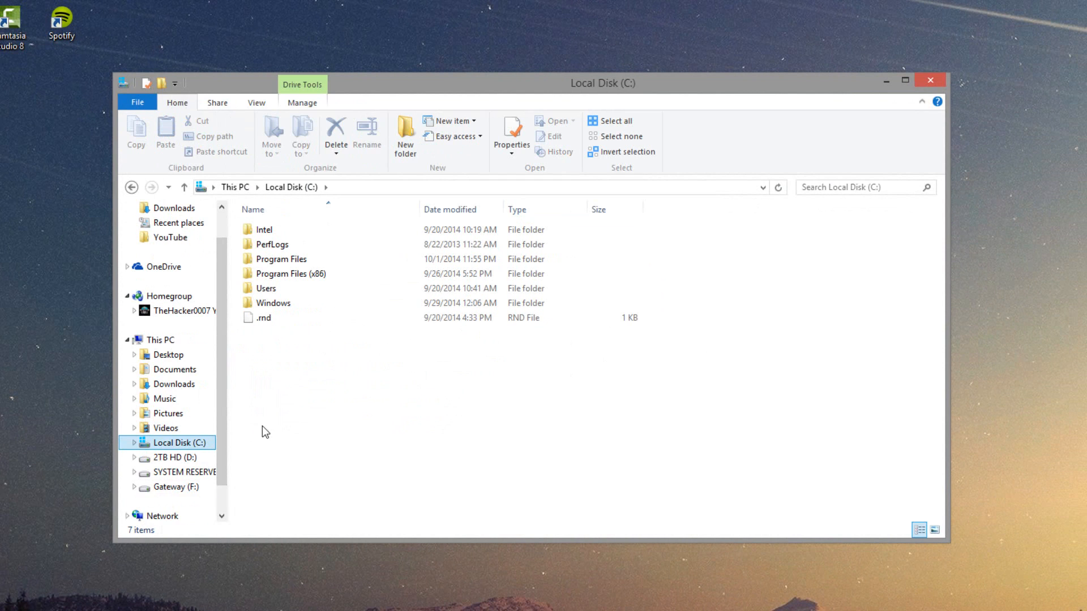
{"action": "left_click", "coordinate": [167, 486]}
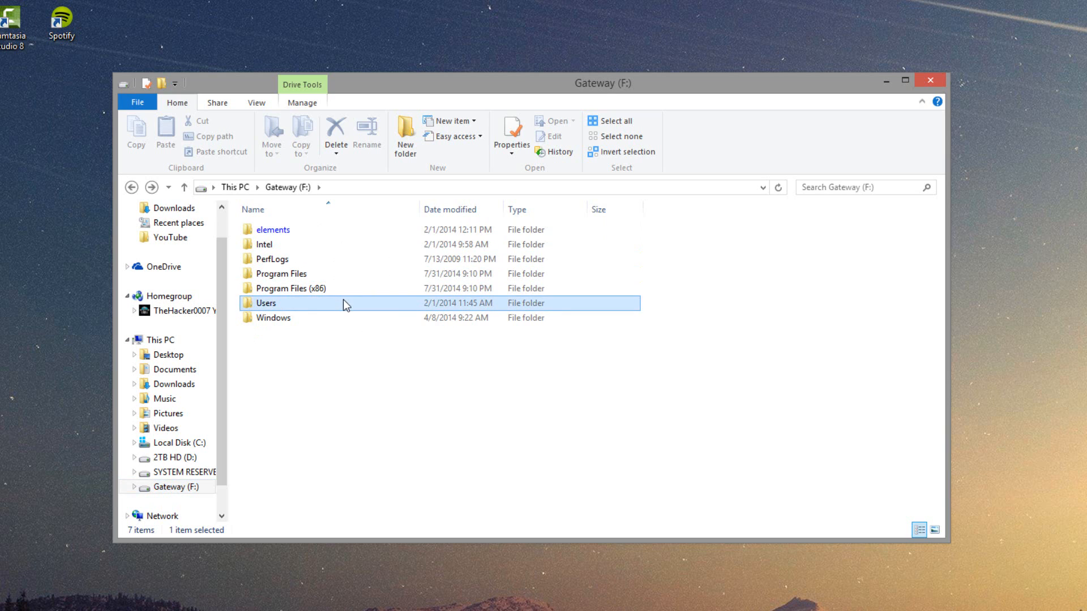
- Open Users and the old user's profile folder, heading toward Music
{"action": "double_click", "coordinate": [266, 303]}
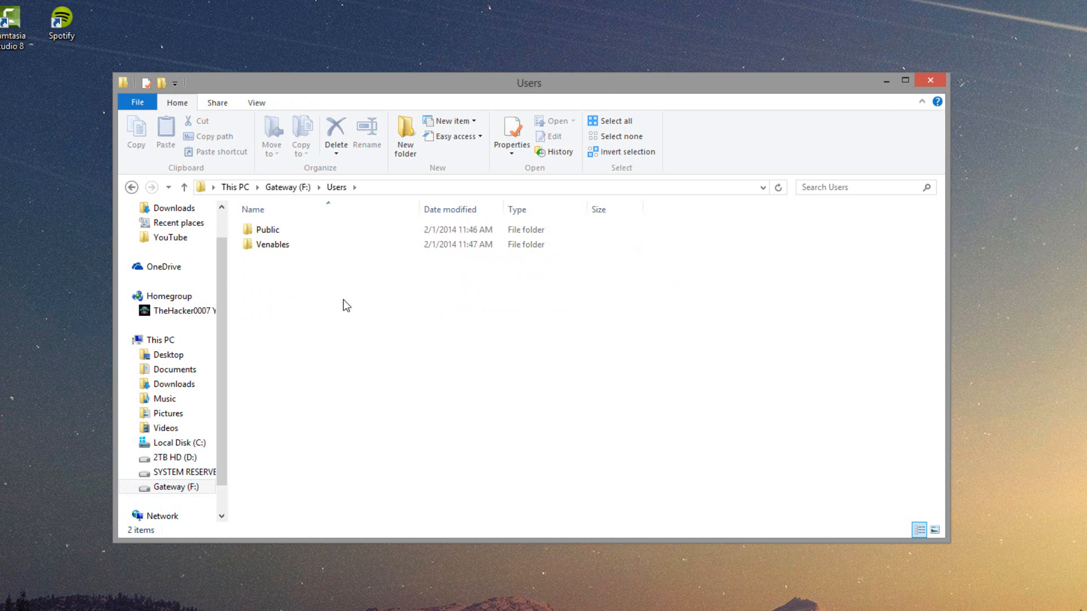
{"action": "left_click", "coordinate": [272, 244]}
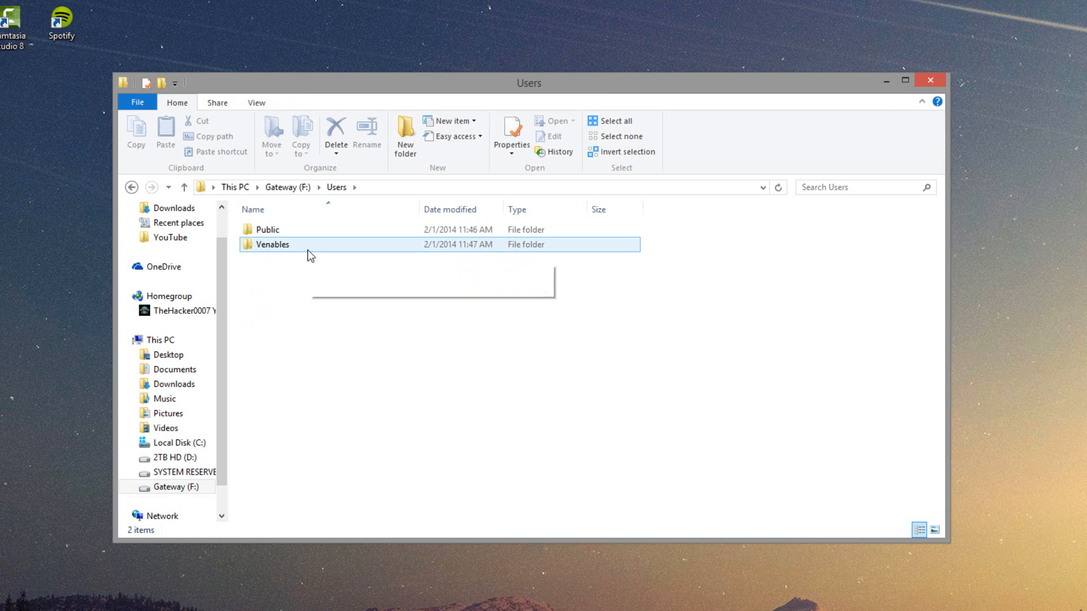
{"action": "double_click", "coordinate": [272, 244]}
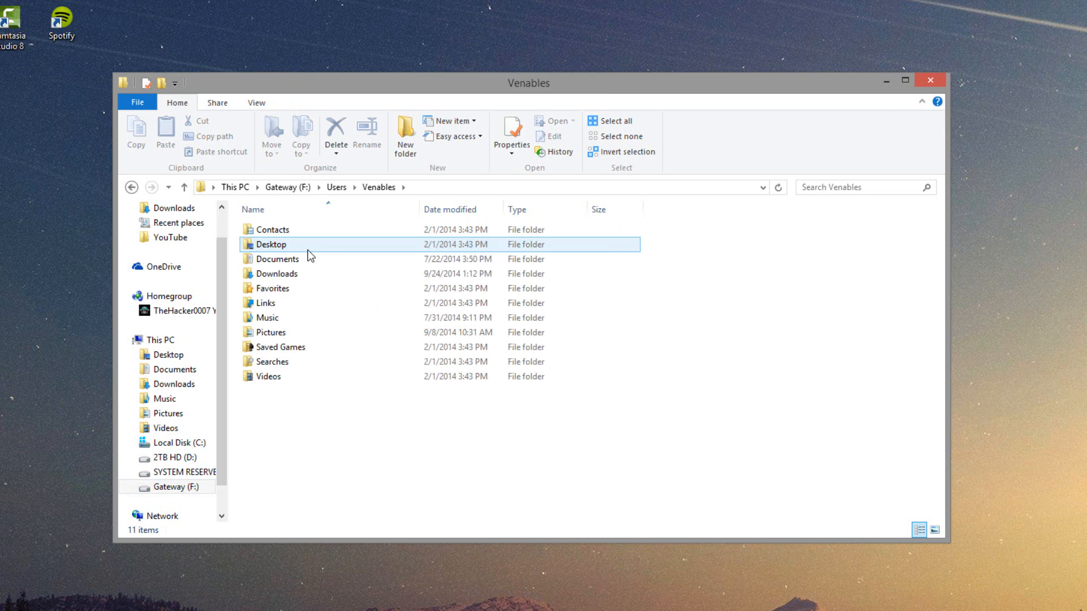
{"action": "left_click", "coordinate": [280, 347]}
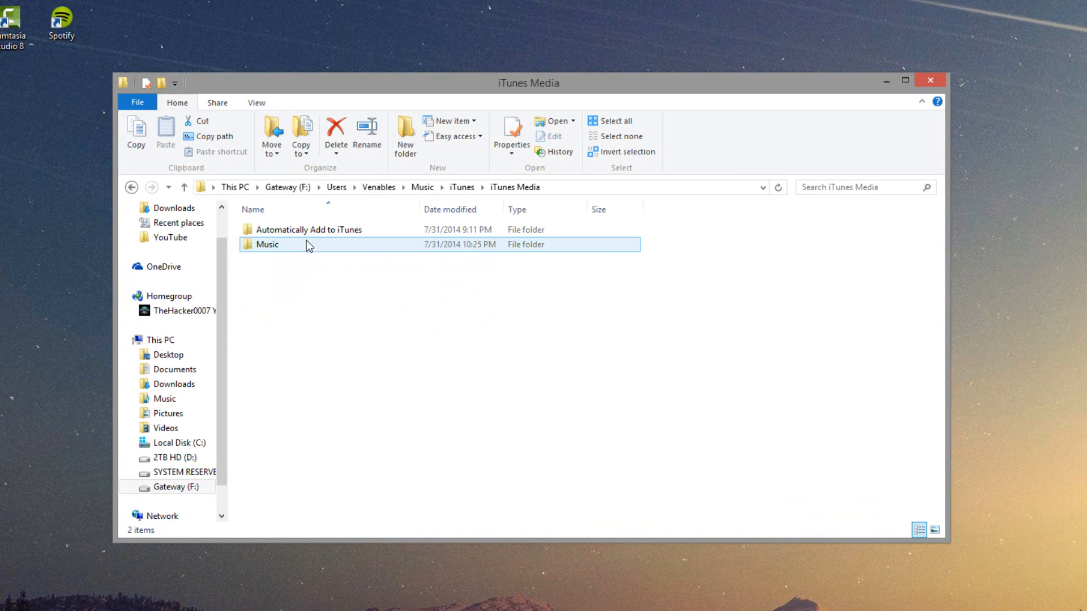
- Open iTunes Media's Music, then Unknown Artist, then the last Unknown Album folder
{"action": "double_click", "coordinate": [267, 244]}
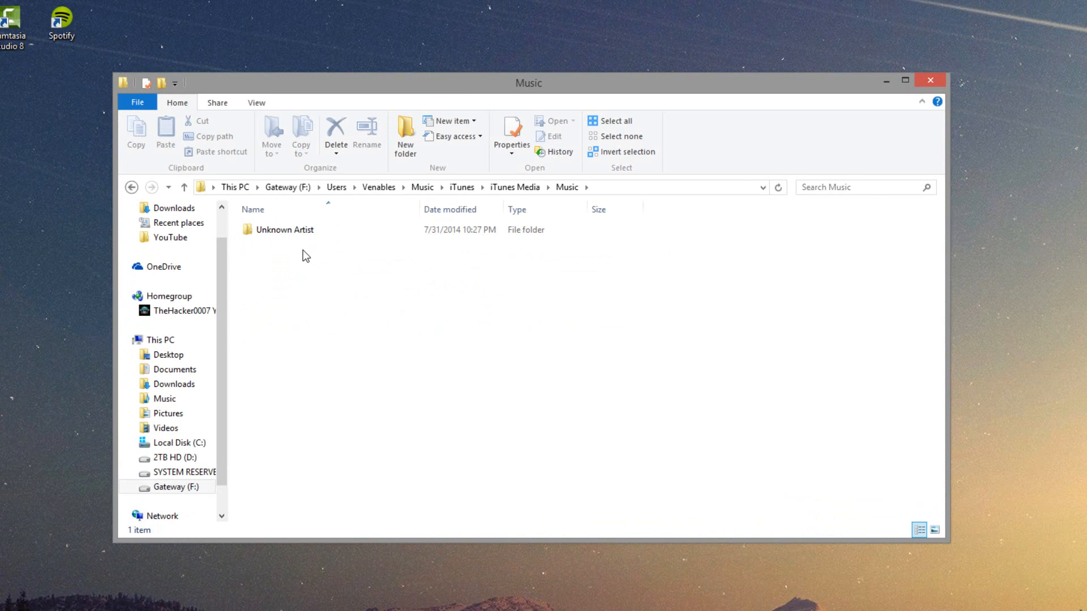
{"action": "double_click", "coordinate": [284, 230]}
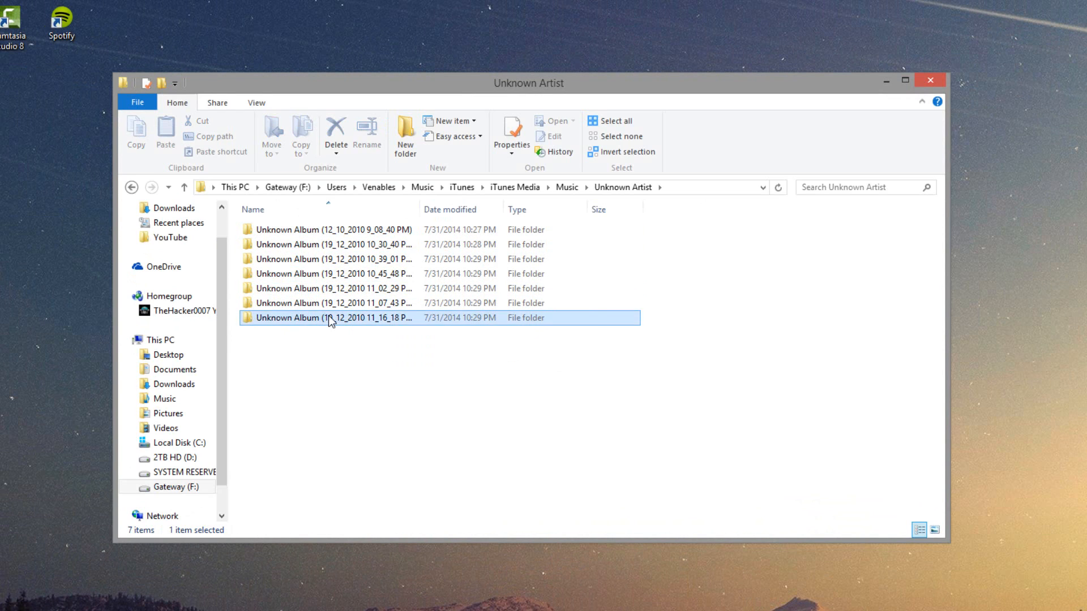
{"action": "double_click", "coordinate": [326, 317]}
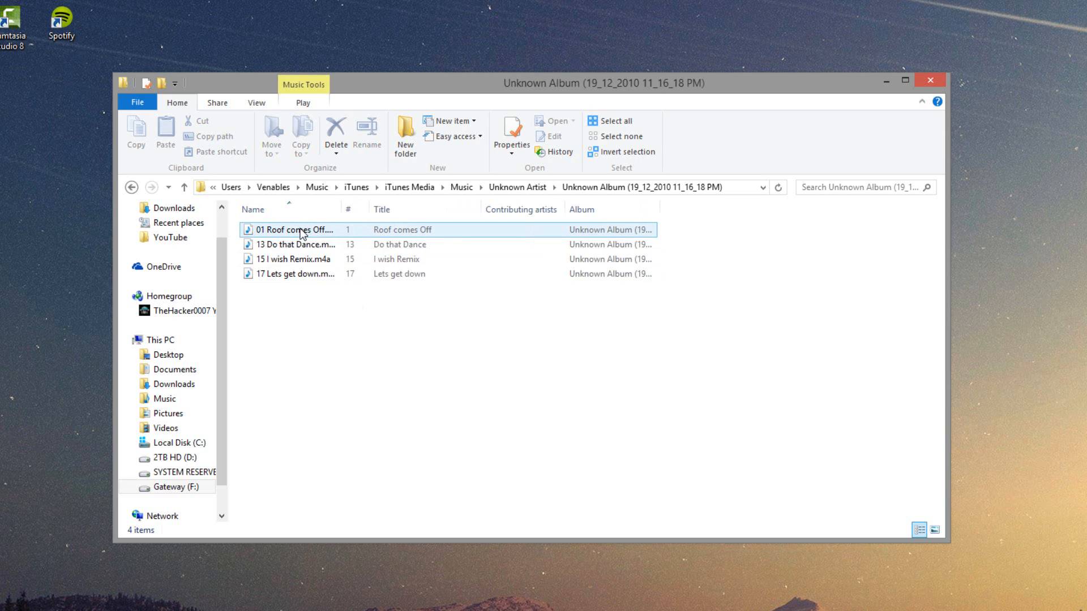
- Select the song '17 Lets get down.m4a' to copy out
{"action": "left_click", "coordinate": [295, 273]}
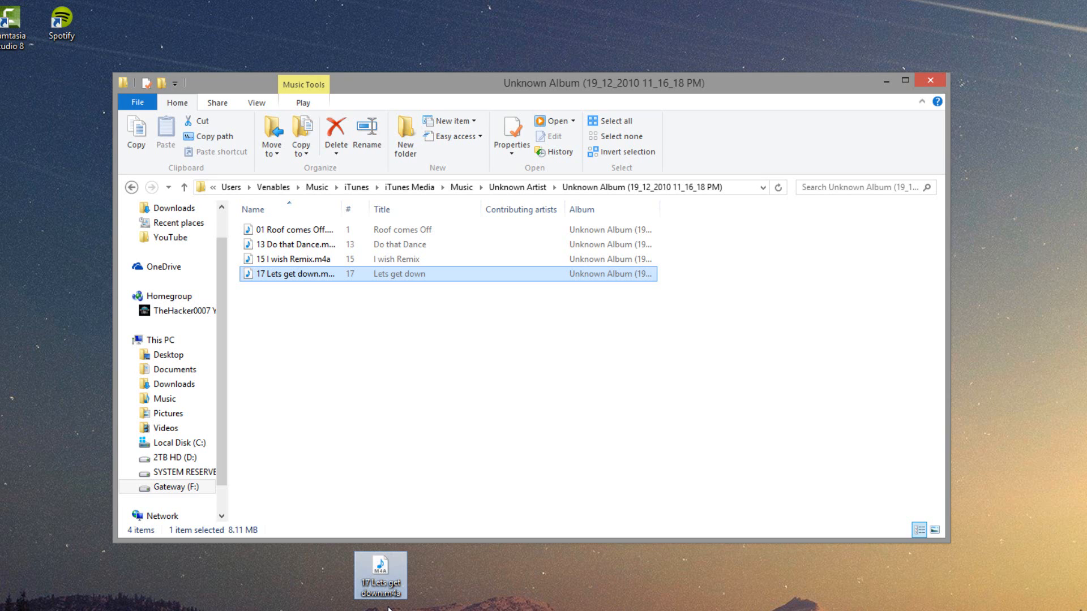
{"action": "mouse_move", "coordinate": [143, 578]}
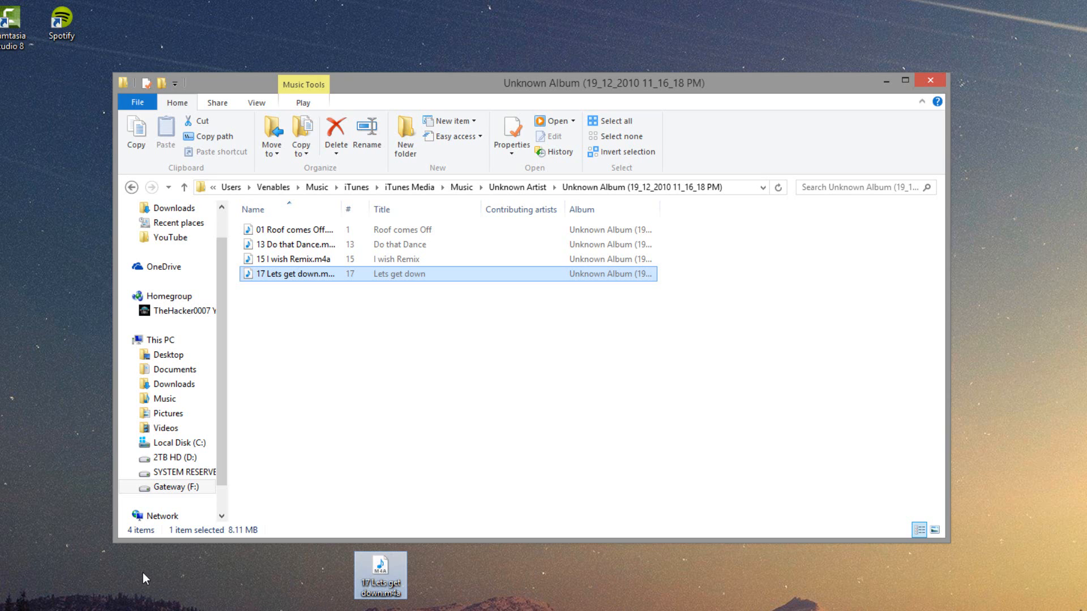